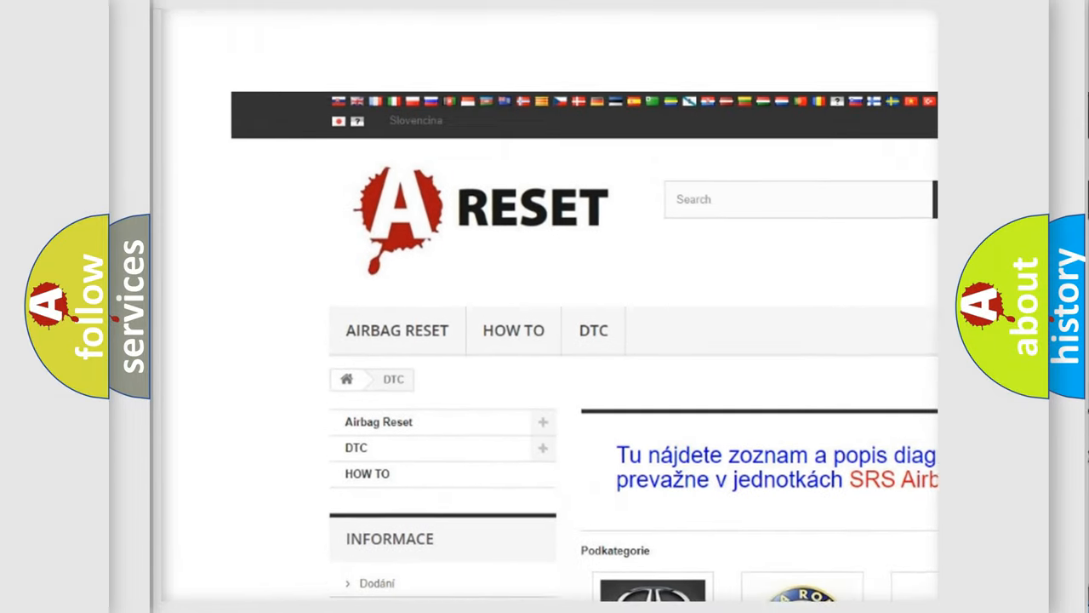
Scroll the DTC brand grid down until the SATURN DTC logo comes into view.
{"action": "scroll", "scroll_direction": "down", "scroll_amount": 3}
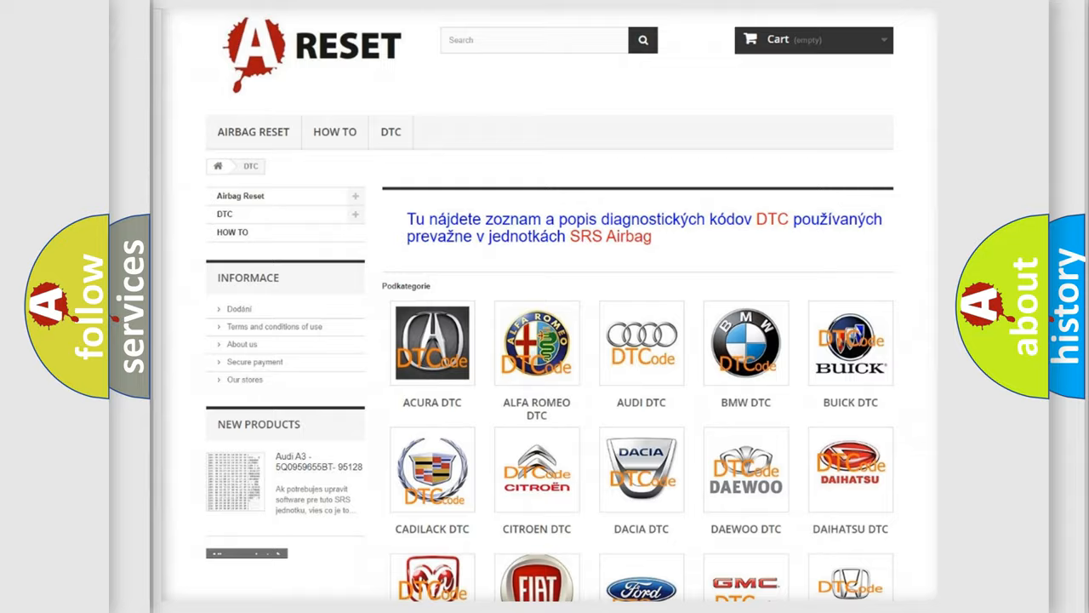
{"action": "scroll", "scroll_direction": "down", "scroll_amount": 3}
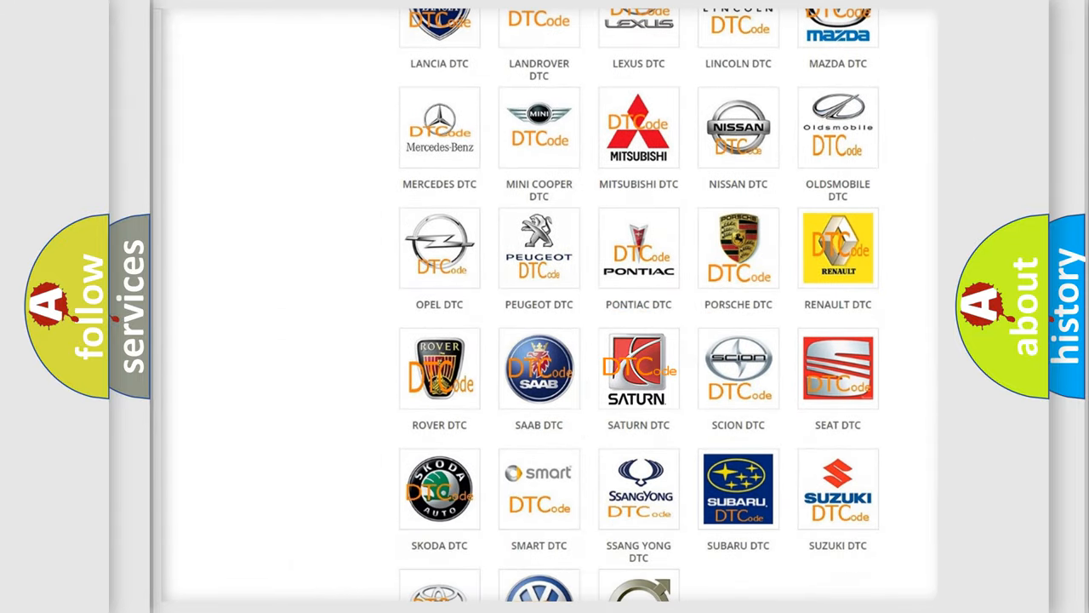
Open the SATURN DTC page and skim its numbered trouble-code grid, returning to the top.
{"action": "left_click", "coordinate": [638, 367]}
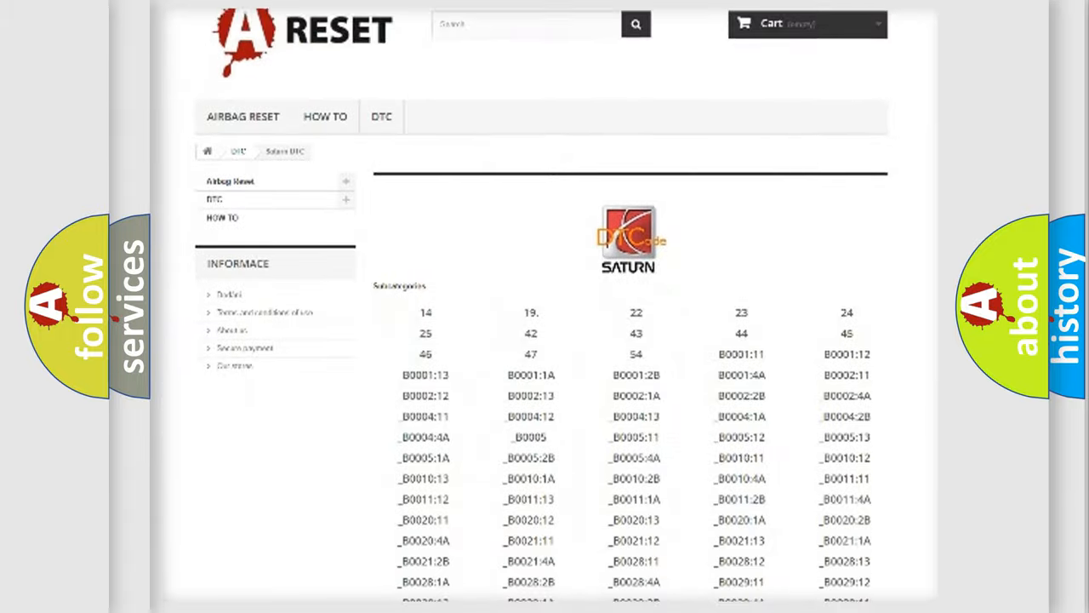
{"action": "scroll", "scroll_direction": "down", "scroll_amount": 3}
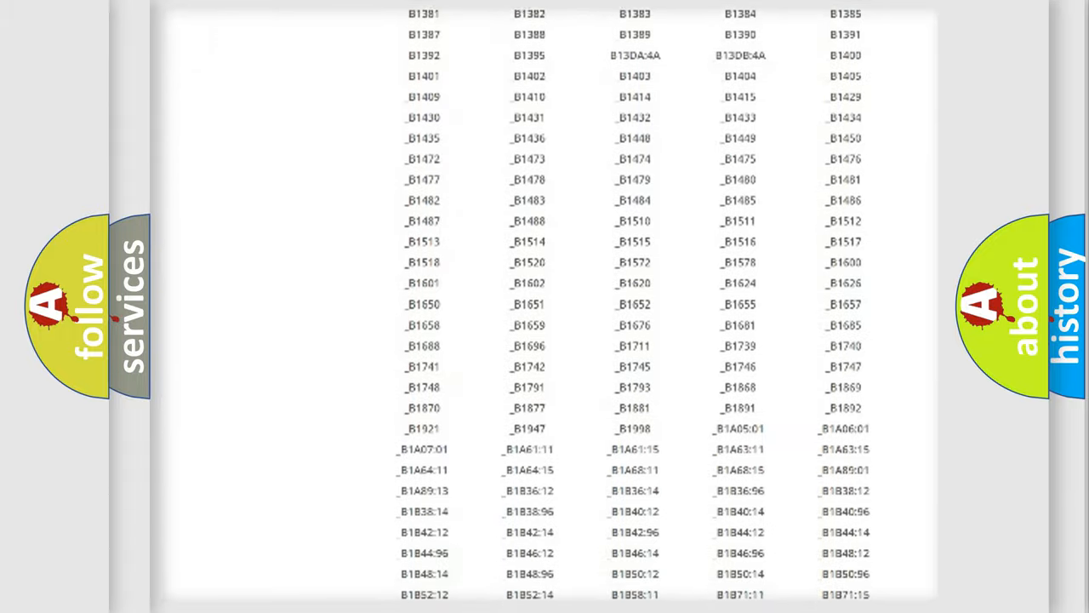
{"action": "scroll", "scroll_direction": "up", "scroll_amount": 3}
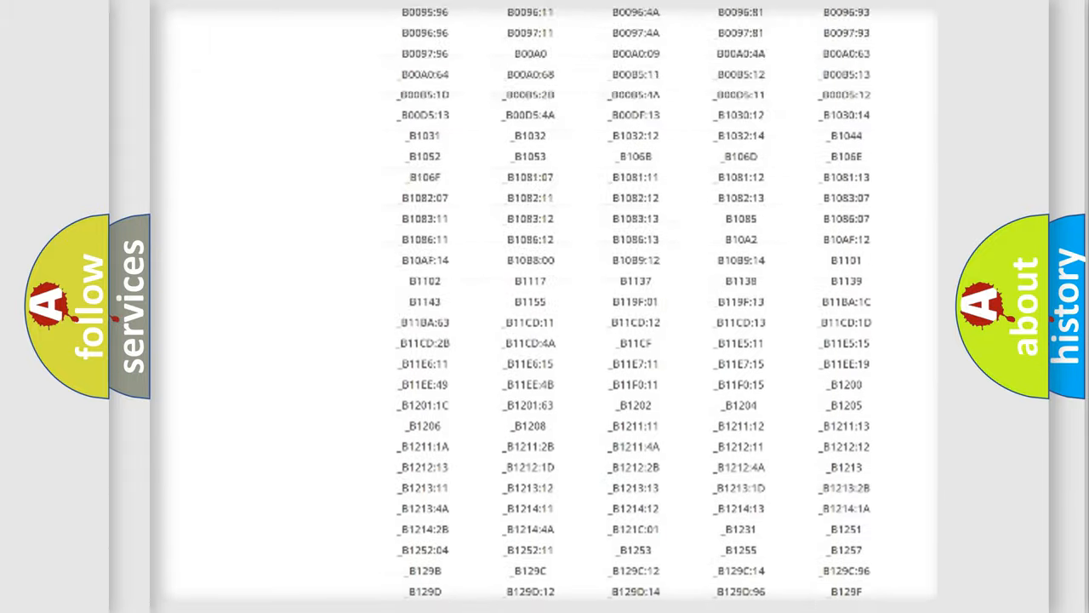
{"action": "scroll", "scroll_direction": "up", "scroll_amount": 3}
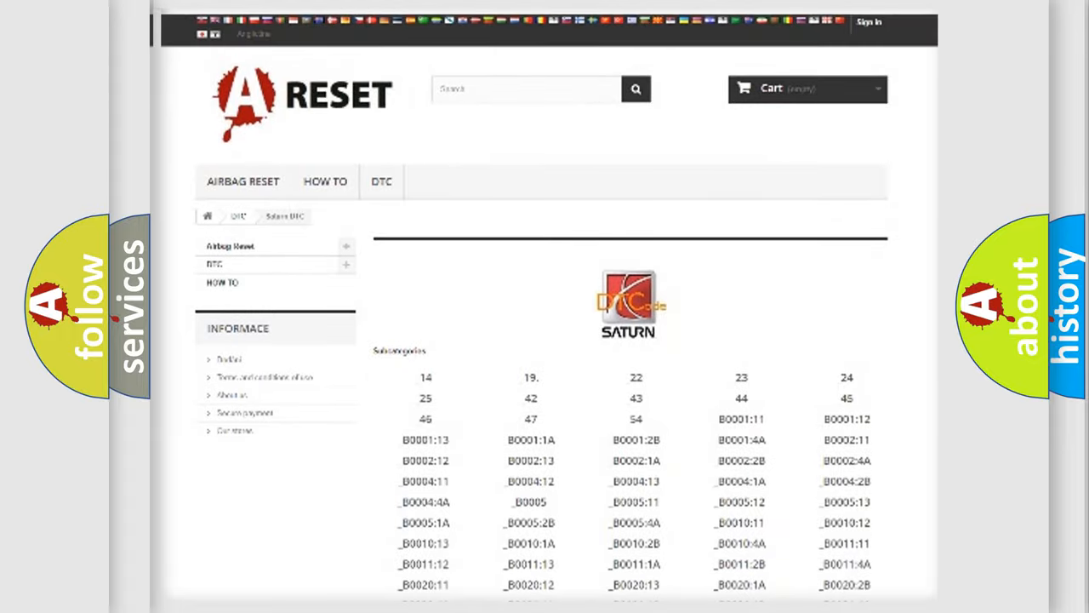